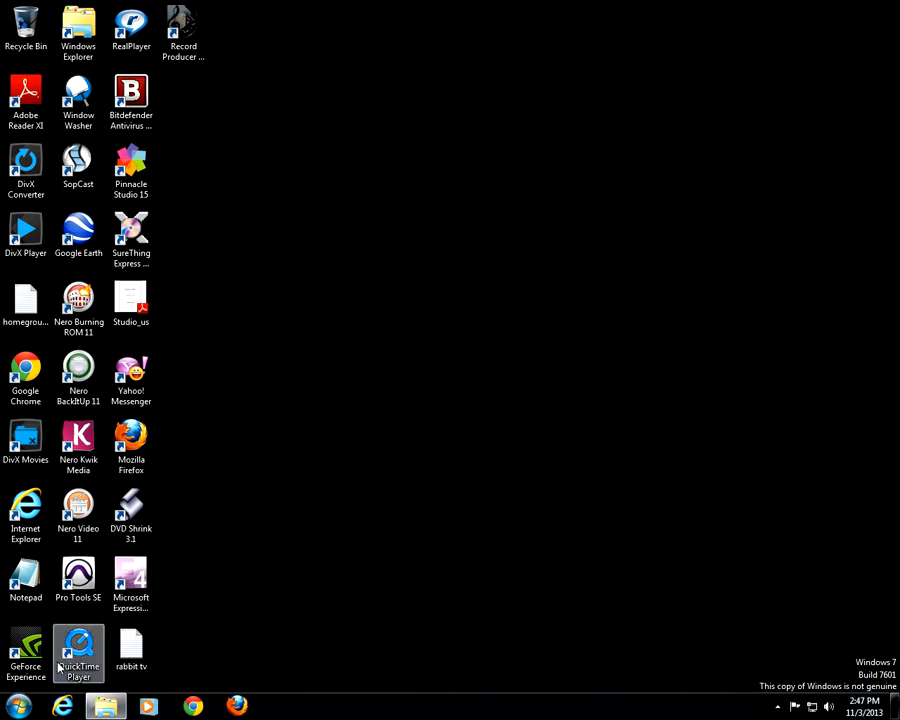
- Launch Microsoft Expression Encoder 4 from the Microsoft Expression folder under All Programs
click(16, 708)
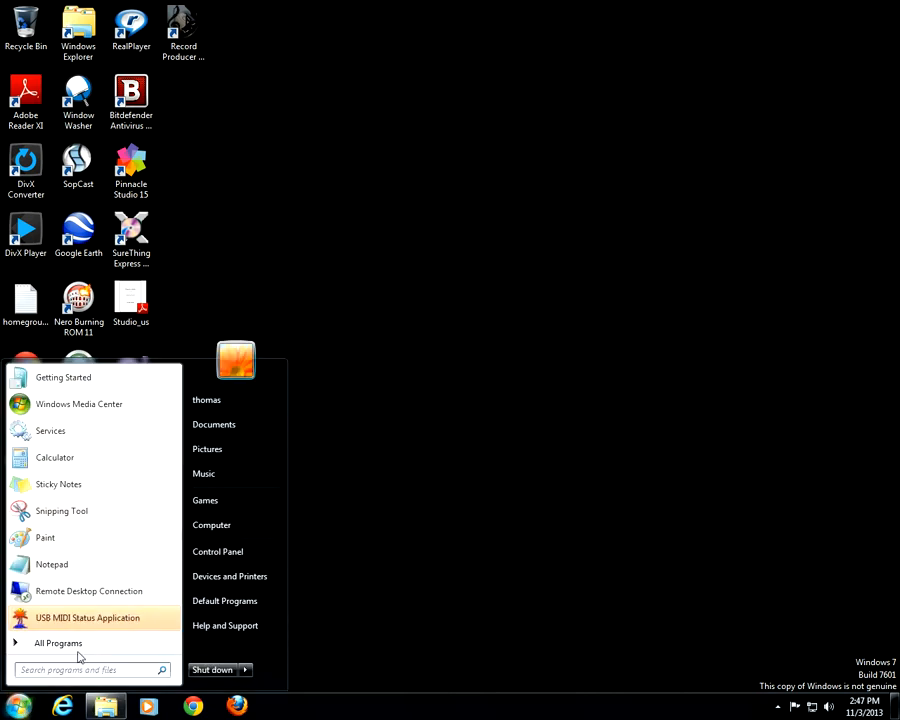
click(58, 644)
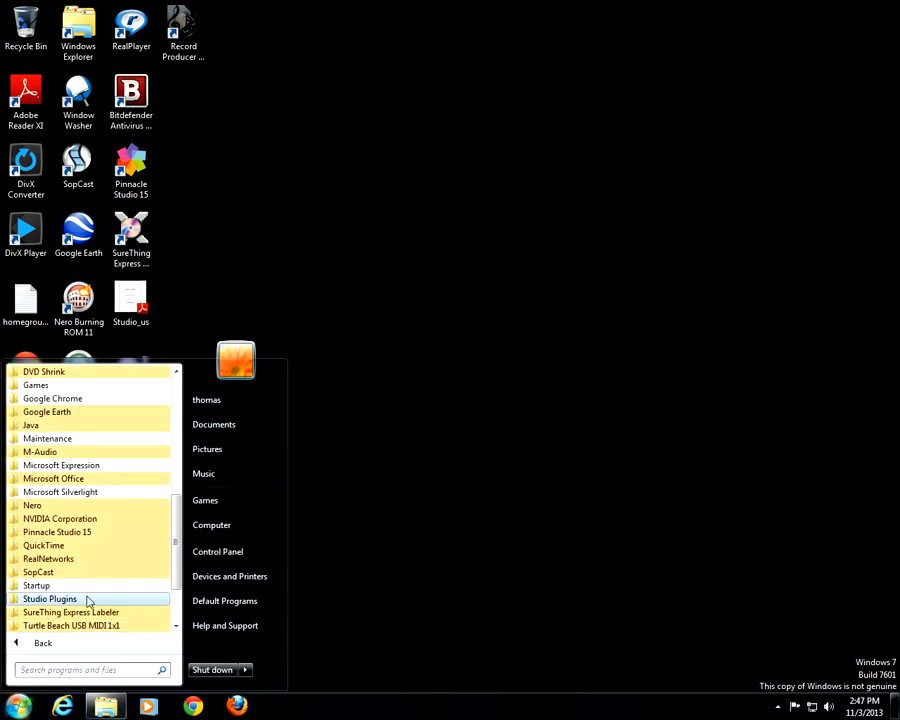
click(62, 464)
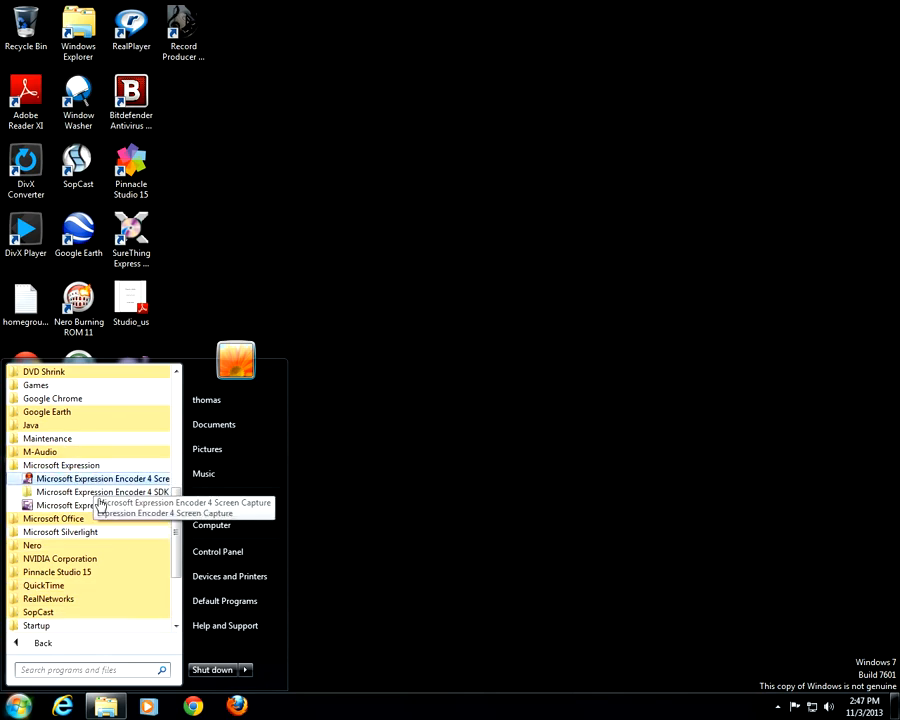
click(104, 478)
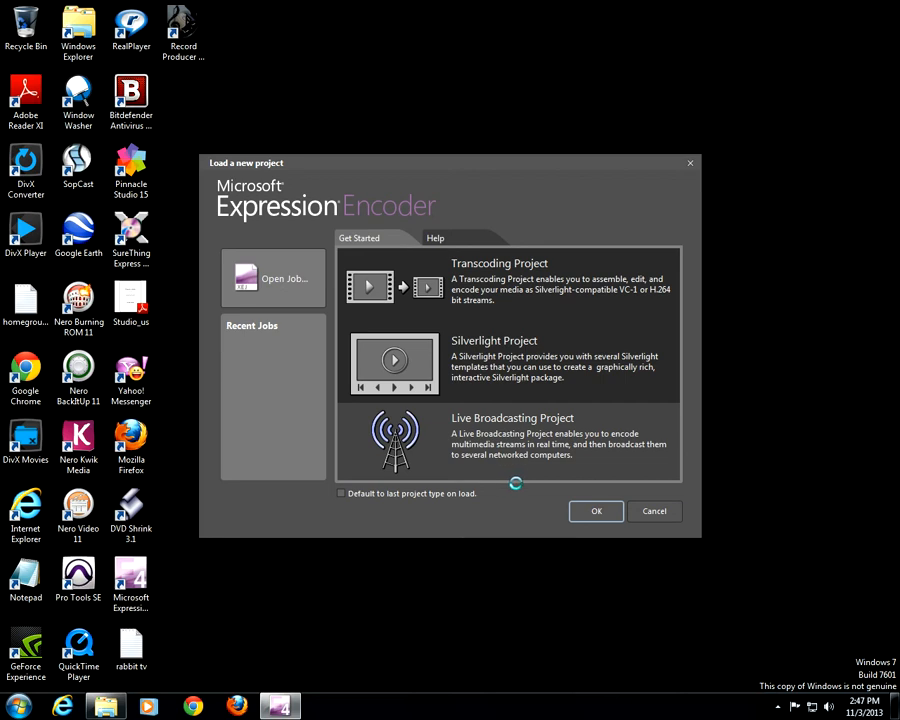
mouse_move(520, 578)
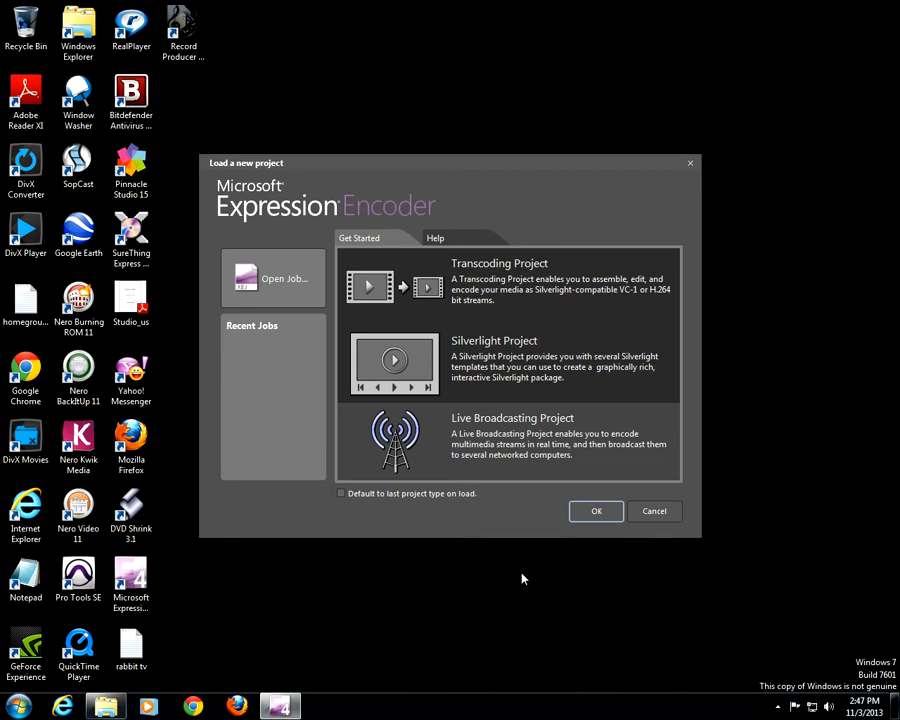
mouse_move(520, 592)
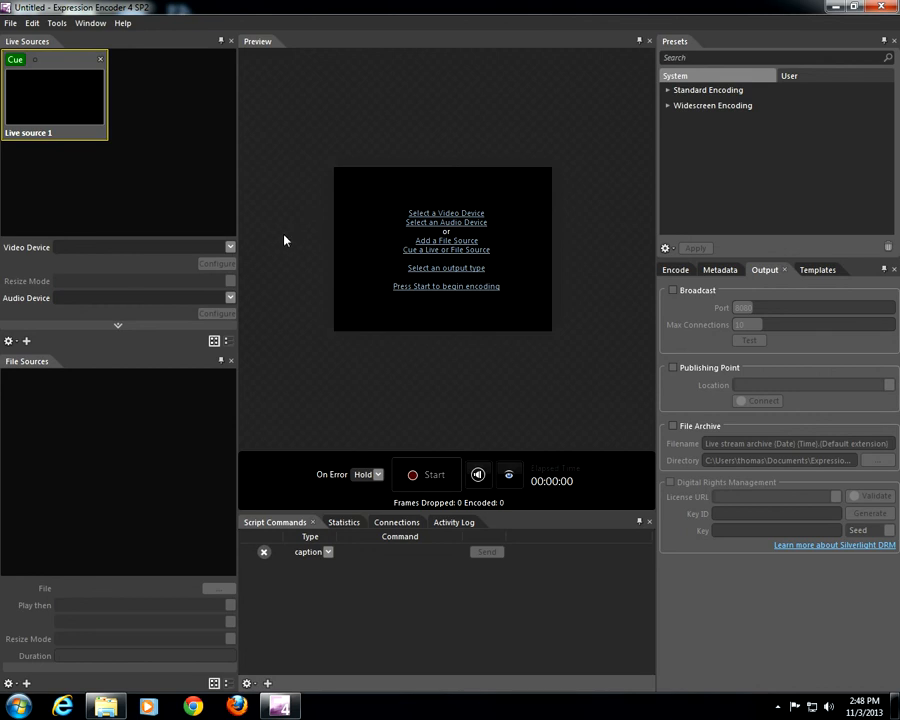
- Choose the Logitech QuickCam Pro 5000 webcam as the live source's video device
click(228, 248)
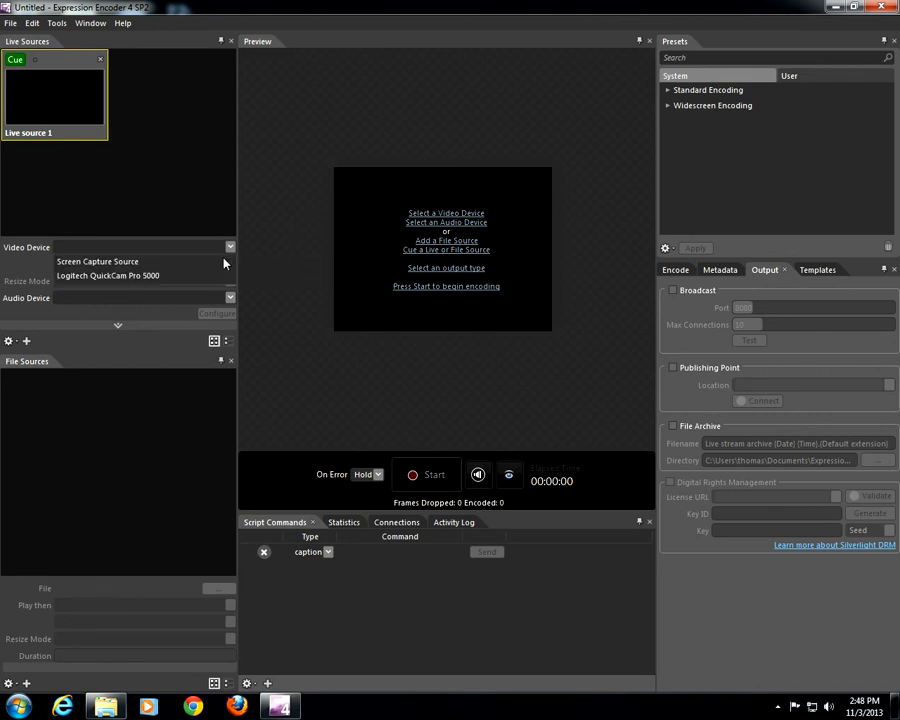
click(108, 276)
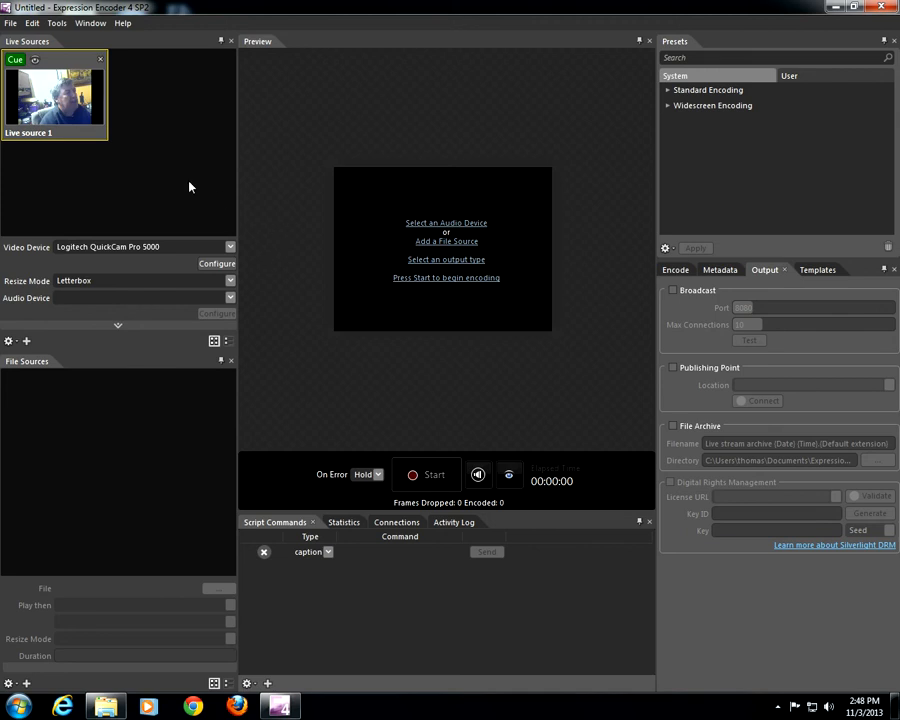
mouse_move(294, 280)
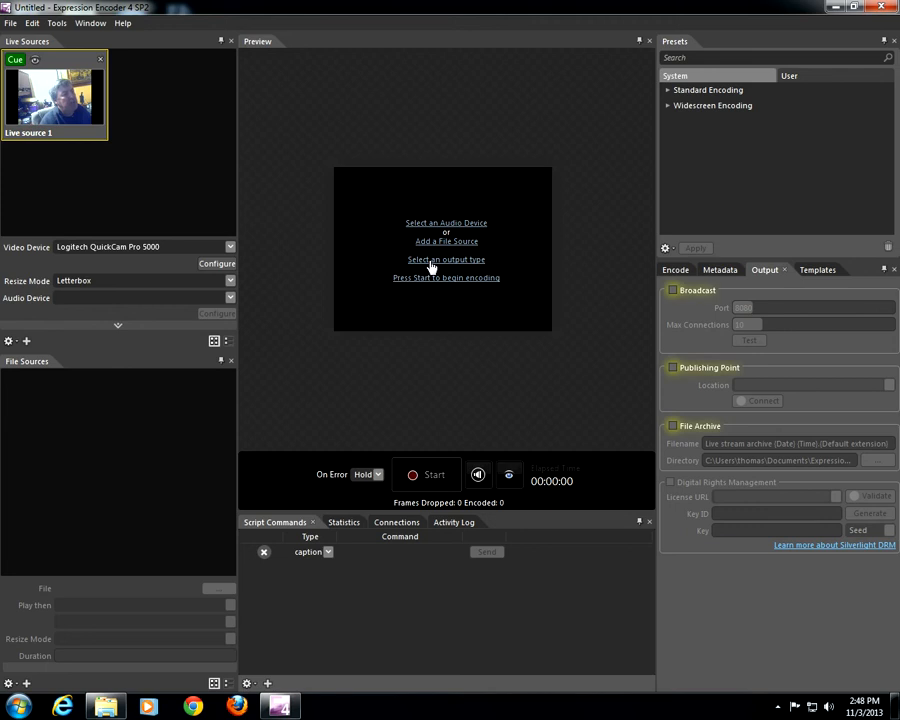
- Enable File Archive output and start the live encoding session
click(672, 426)
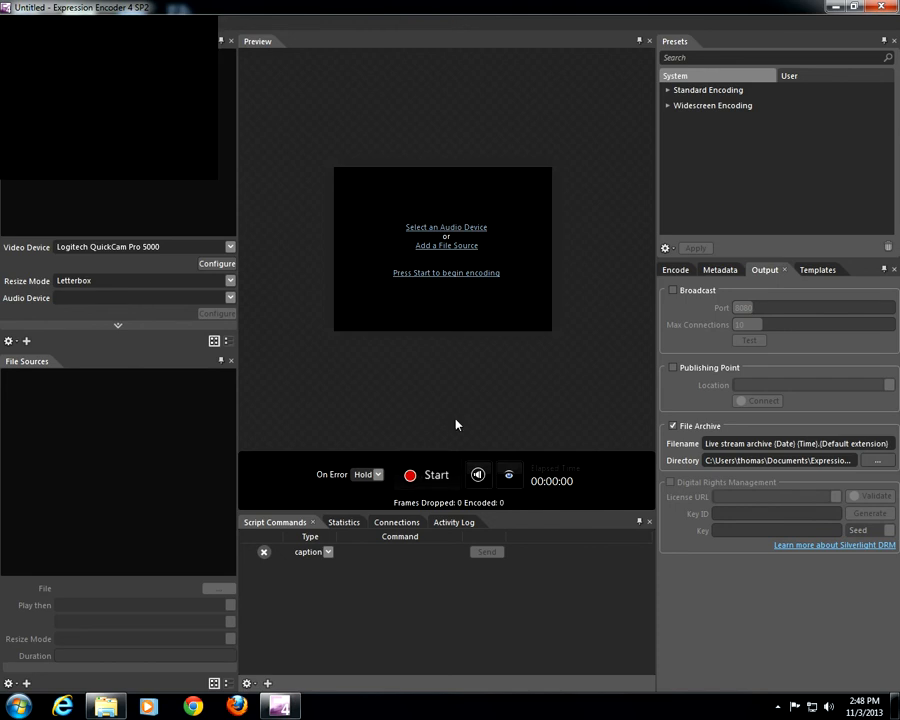
click(436, 474)
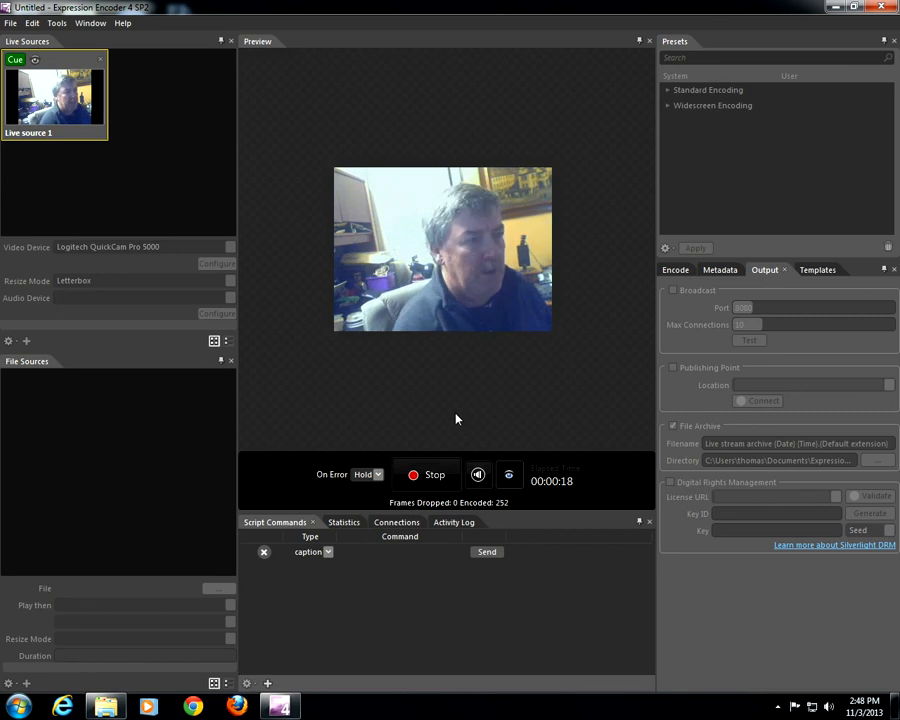
mouse_move(444, 420)
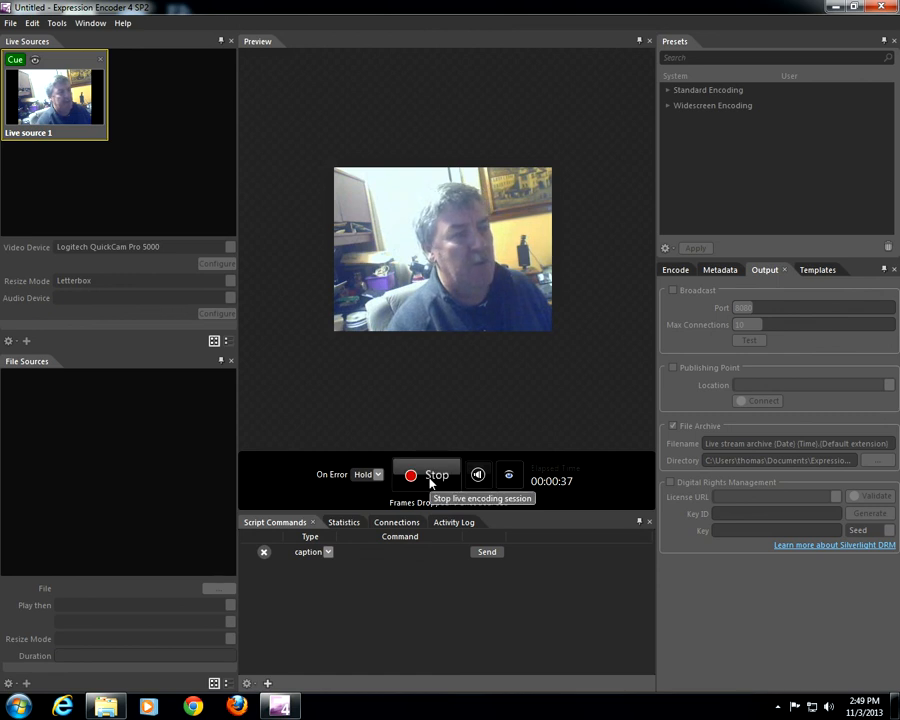
- Stop the live encoding session after about 38 seconds of webcam recording
click(428, 474)
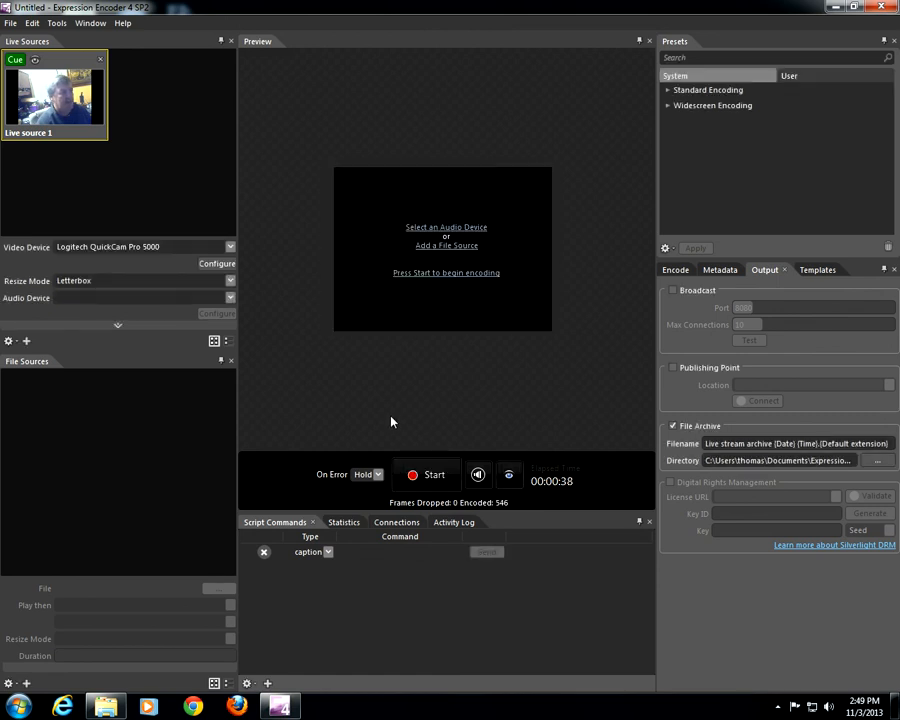
click(712, 104)
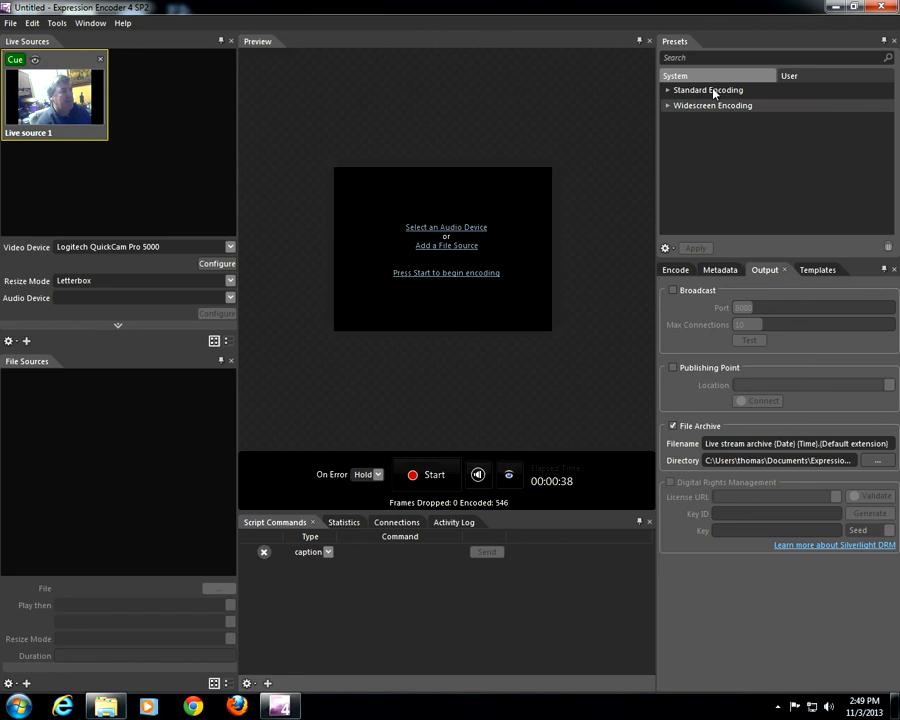